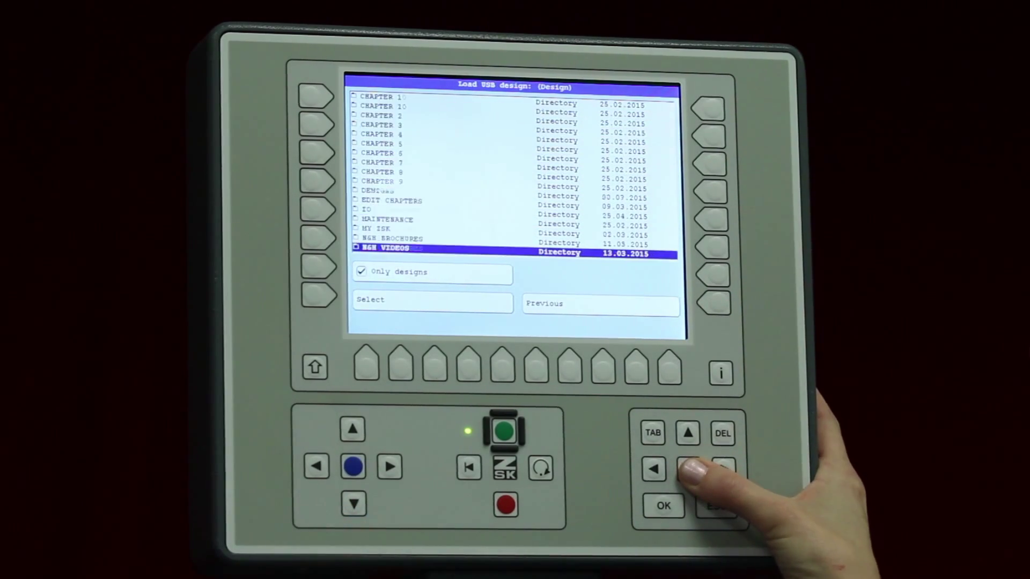
# Step: Select the 'man face' design from the USB list to preview its stitches and needles
pyautogui.click(688, 468)
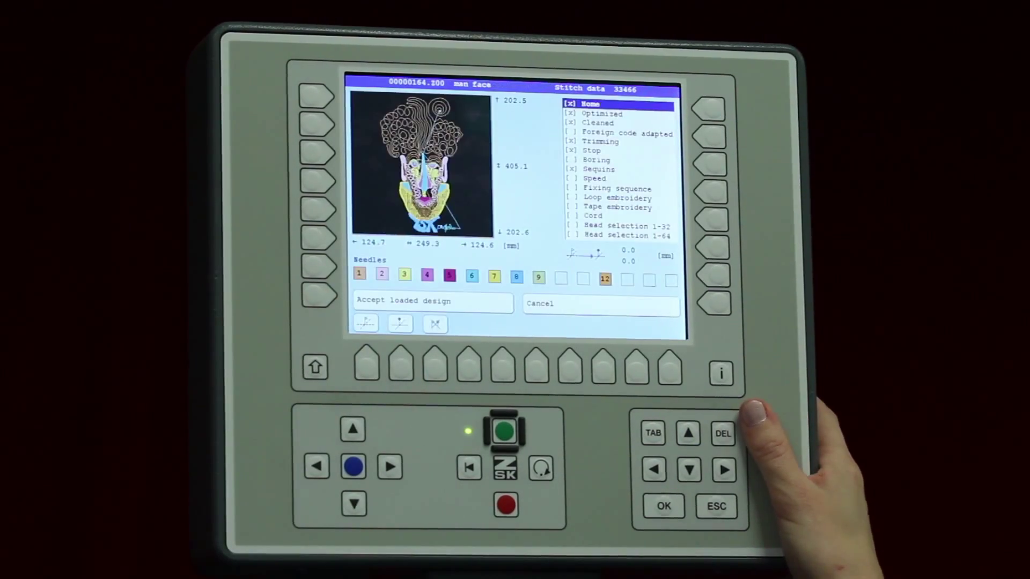
# Step: Accept the previewed 'man face' design, triggering fault 127 for the DataCollector connection
pyautogui.click(433, 303)
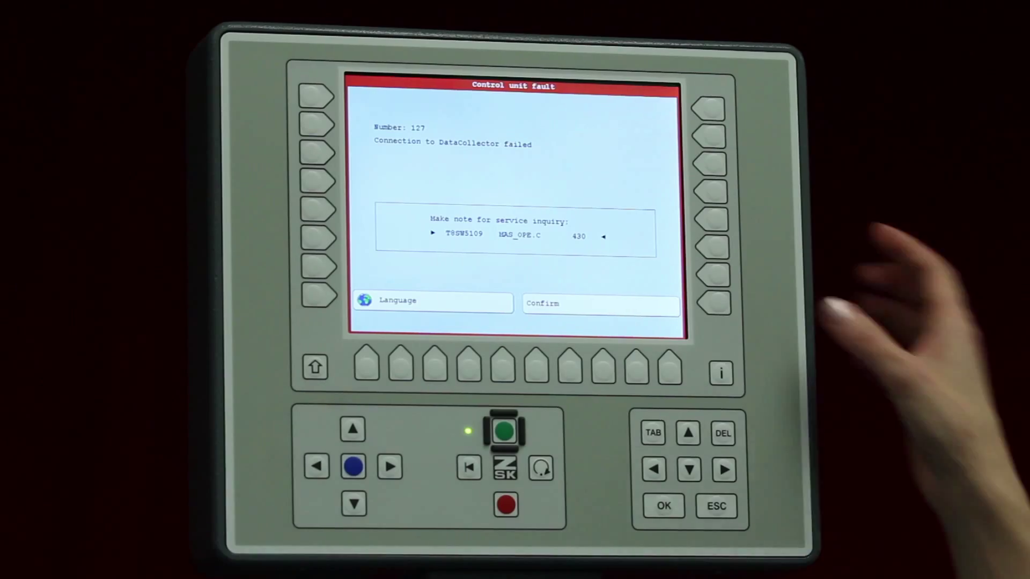
pyautogui.click(599, 304)
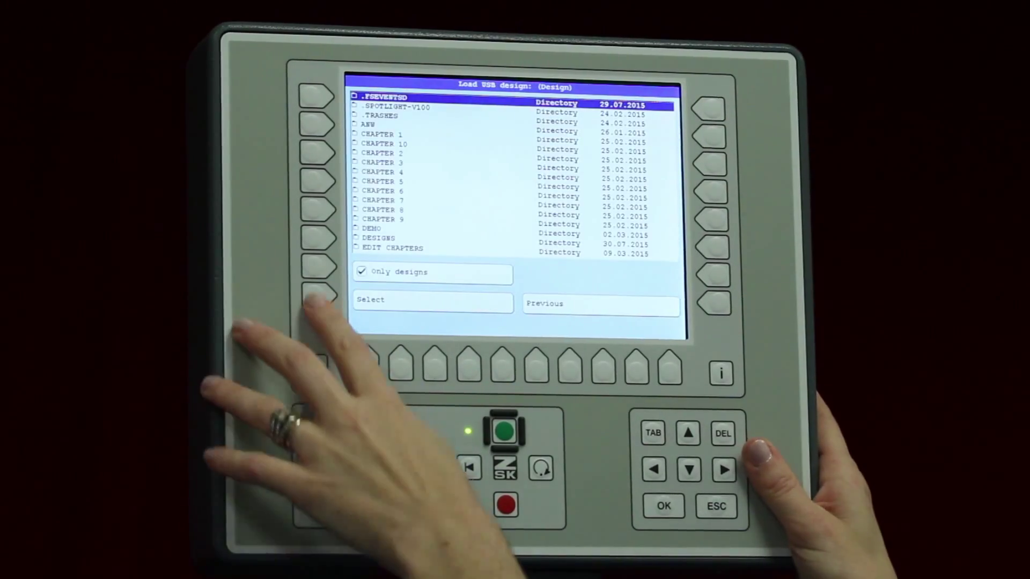
# Step: Select the 'man face' design again and accept it onto the machine
pyautogui.click(689, 469)
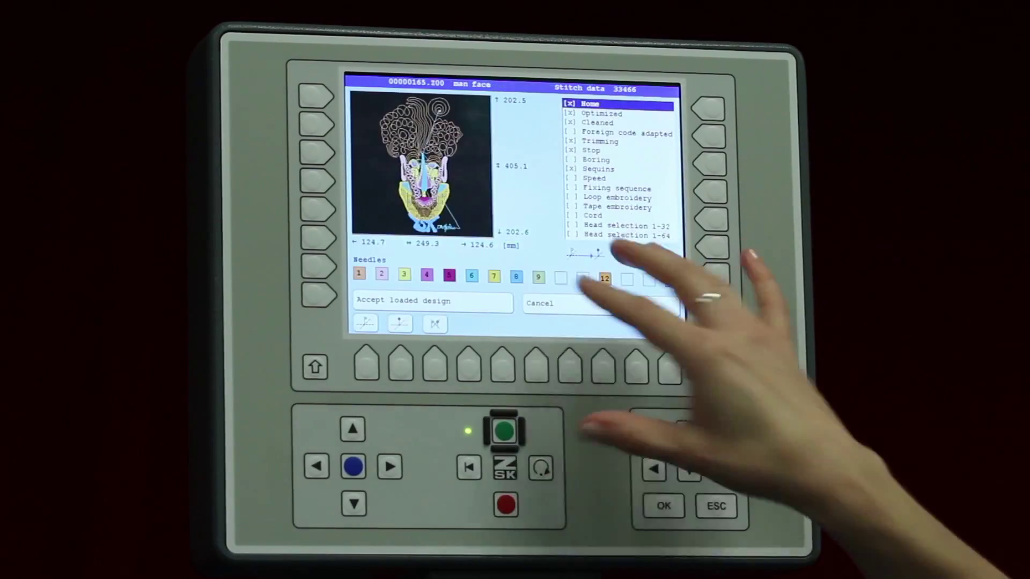
pyautogui.click(432, 301)
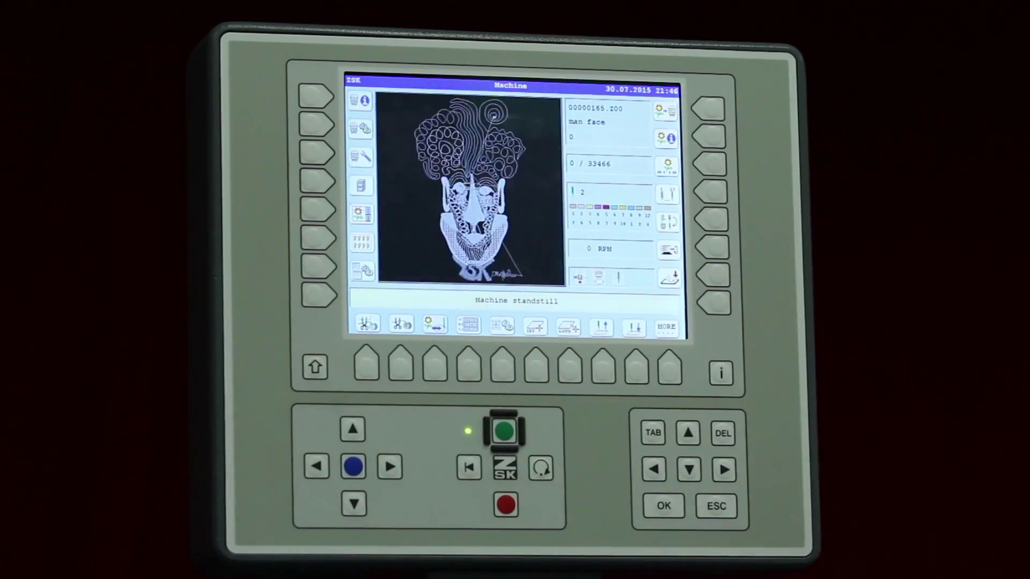